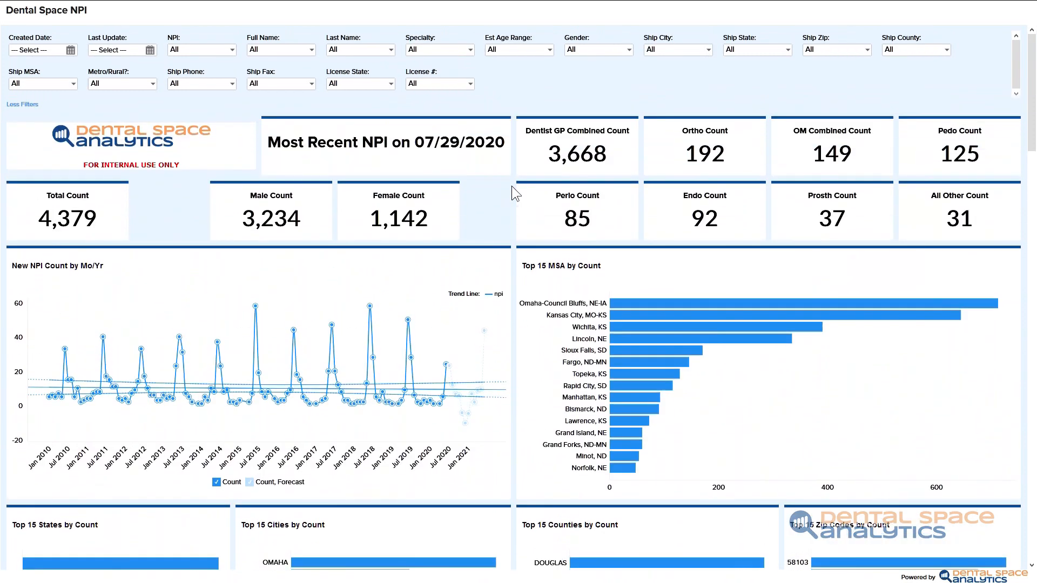
- Drill the dashboard down to Nebraska (NE), Adams County via the Ship State and Ship County filters
click(756, 49)
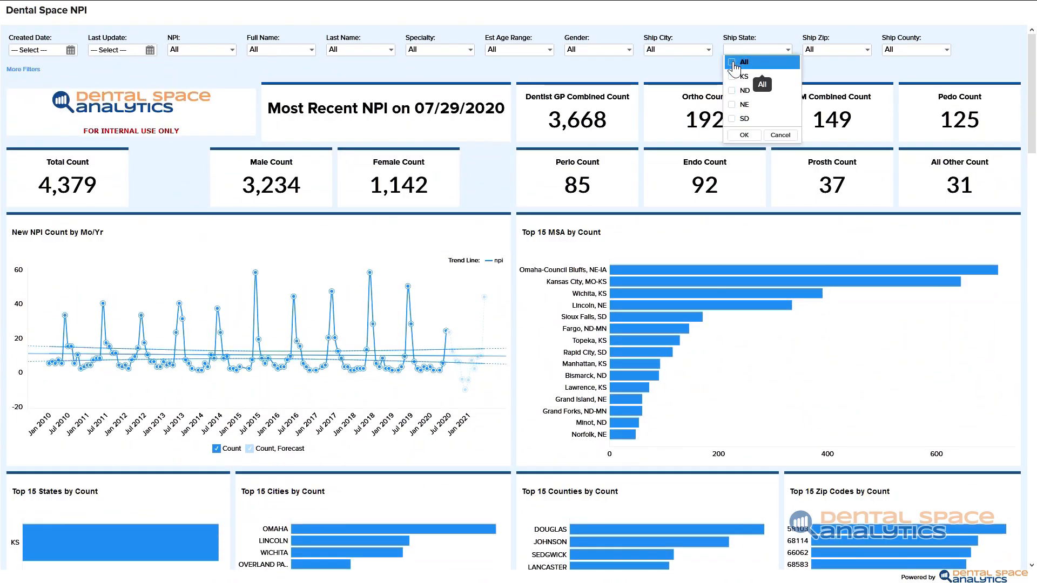
click(744, 104)
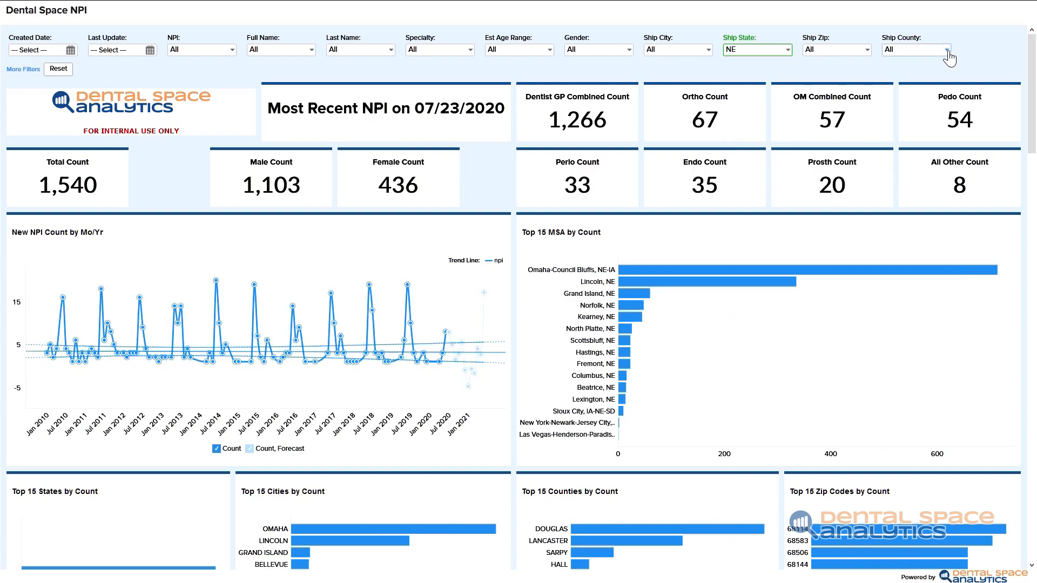
click(947, 49)
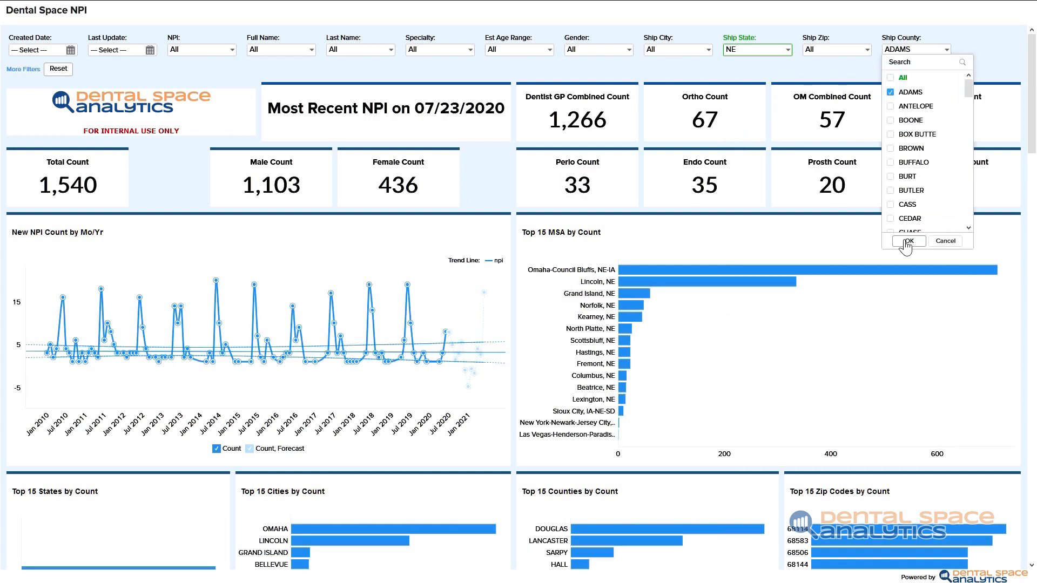
click(906, 241)
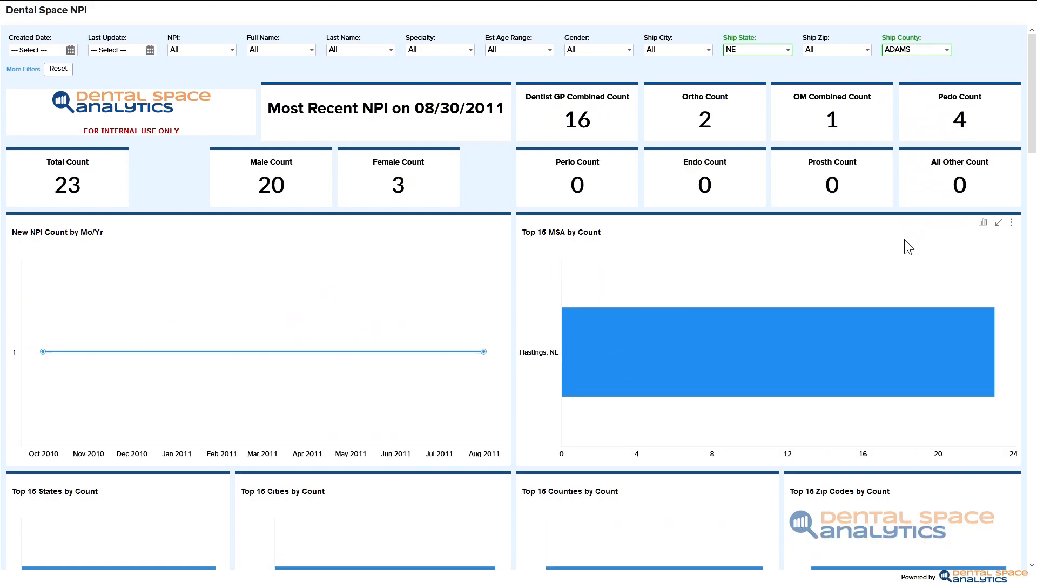
click(23, 68)
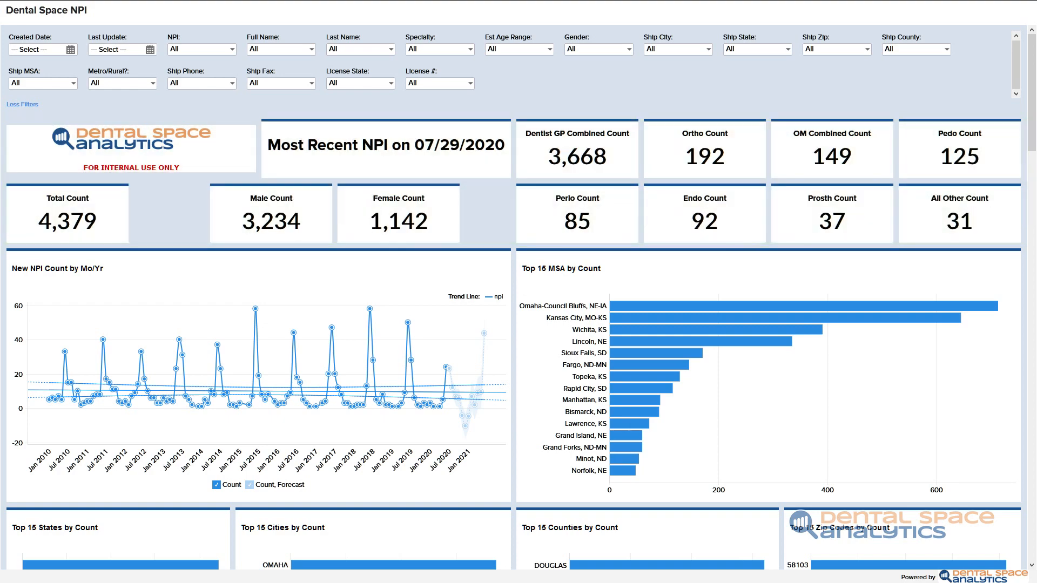
- Scroll down to the trend and MSA charts covering all 4,379 NPIs
scroll(down, 3)
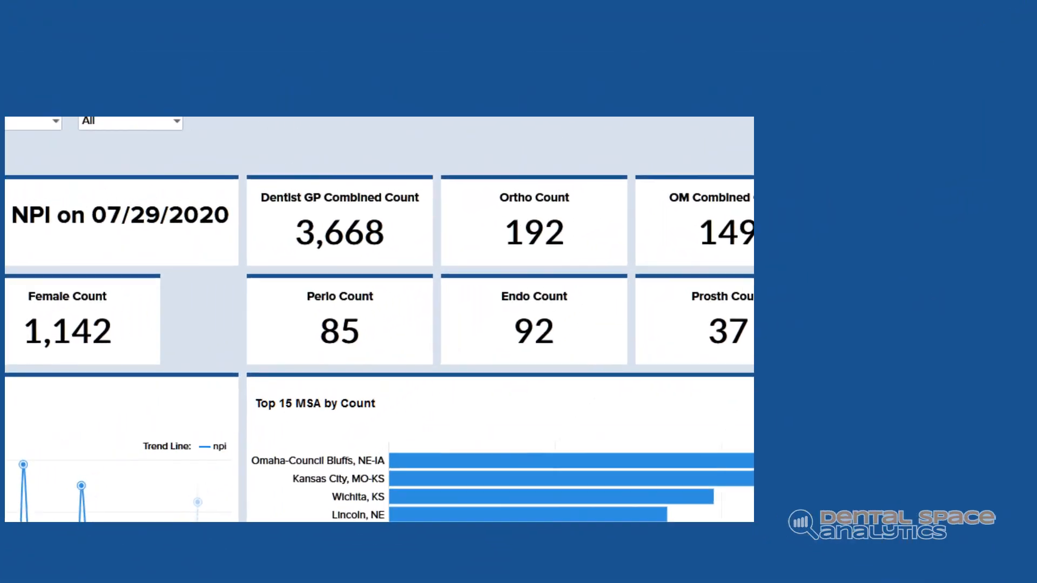
scroll(down, 3)
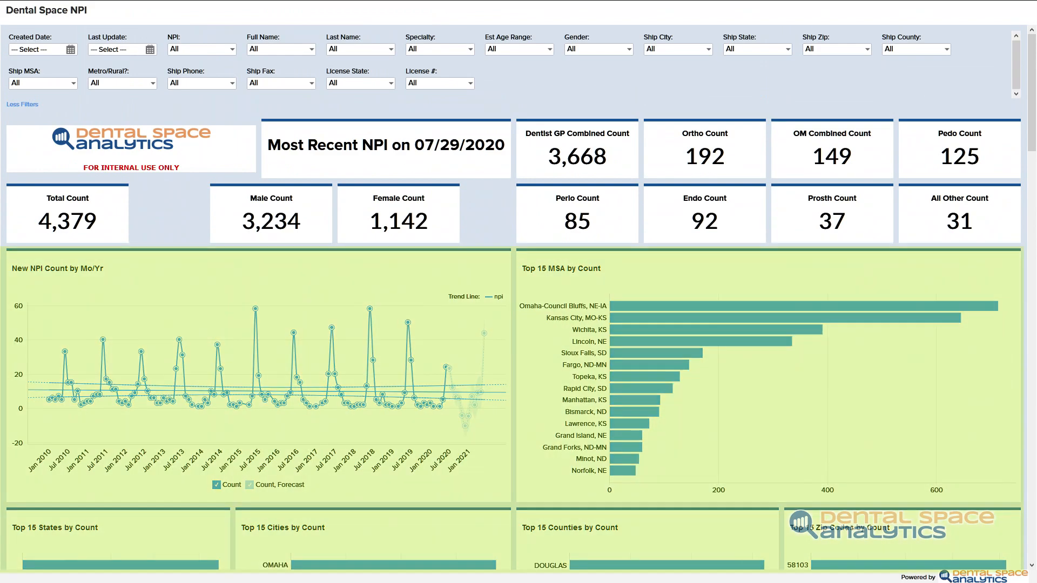
- Scroll to the NPI Specialty Count Pie and NPI Location by Geo Point map and click into the charts
scroll(down, 3)
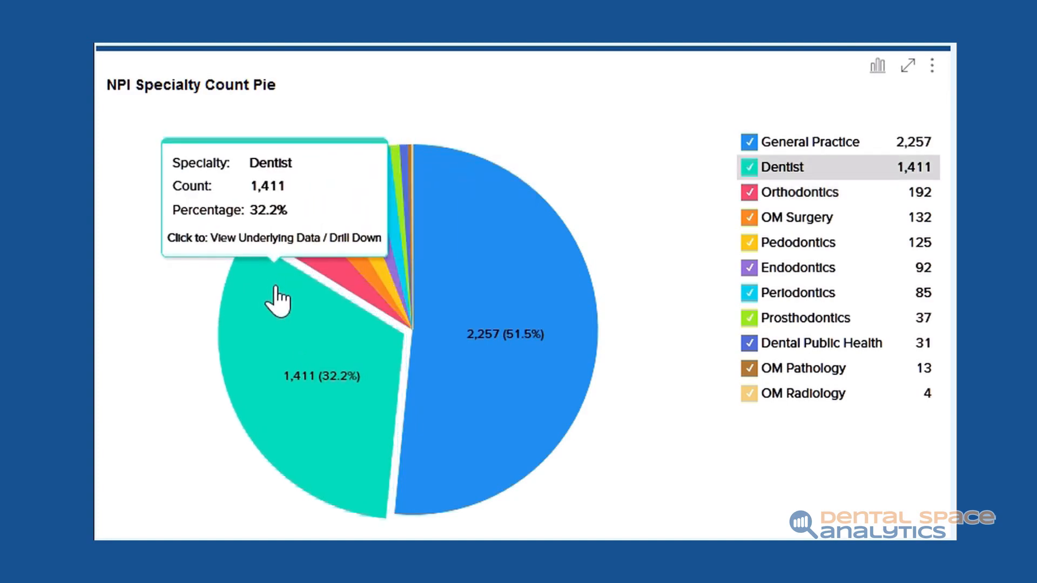
click(278, 297)
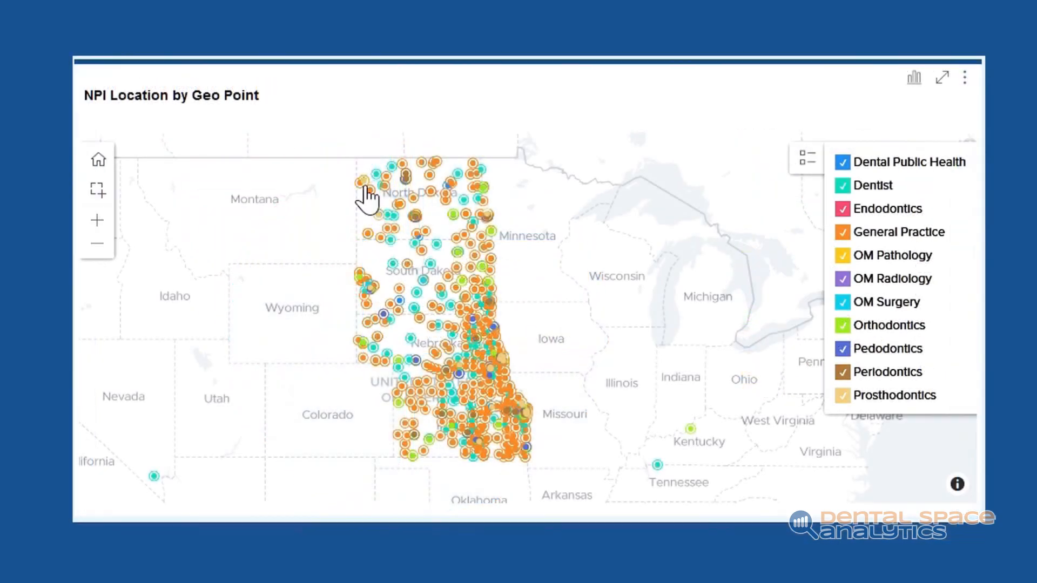